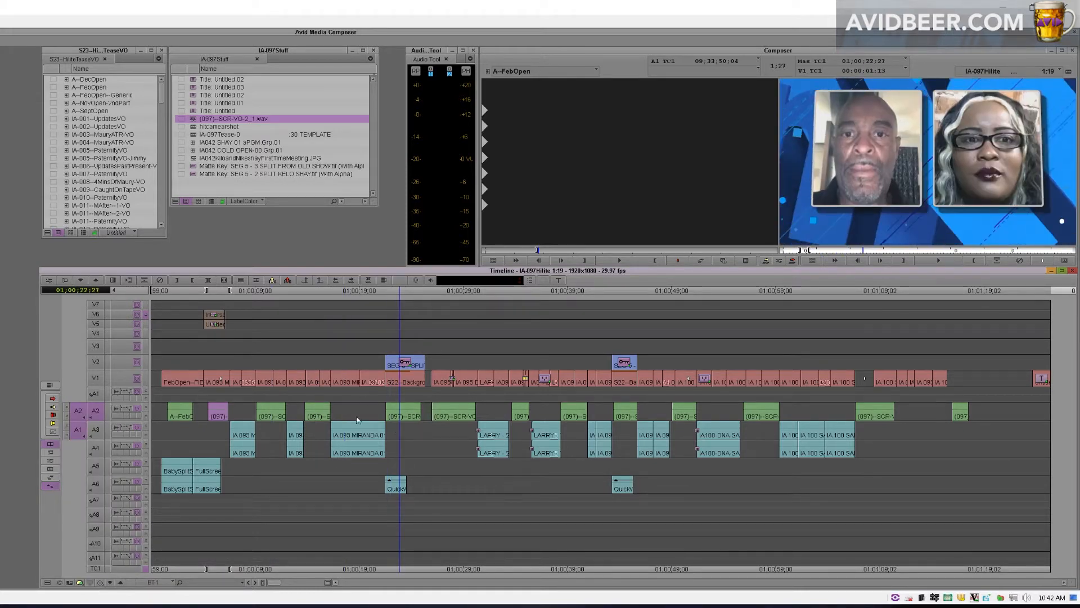
pyautogui.moveTo(333, 419)
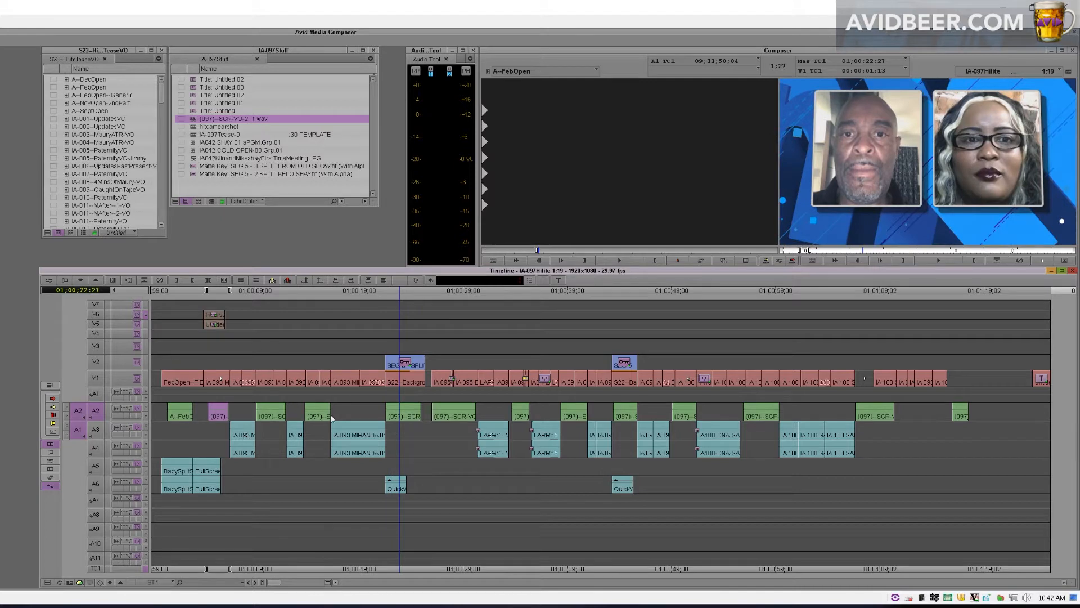
pyautogui.moveTo(197, 129)
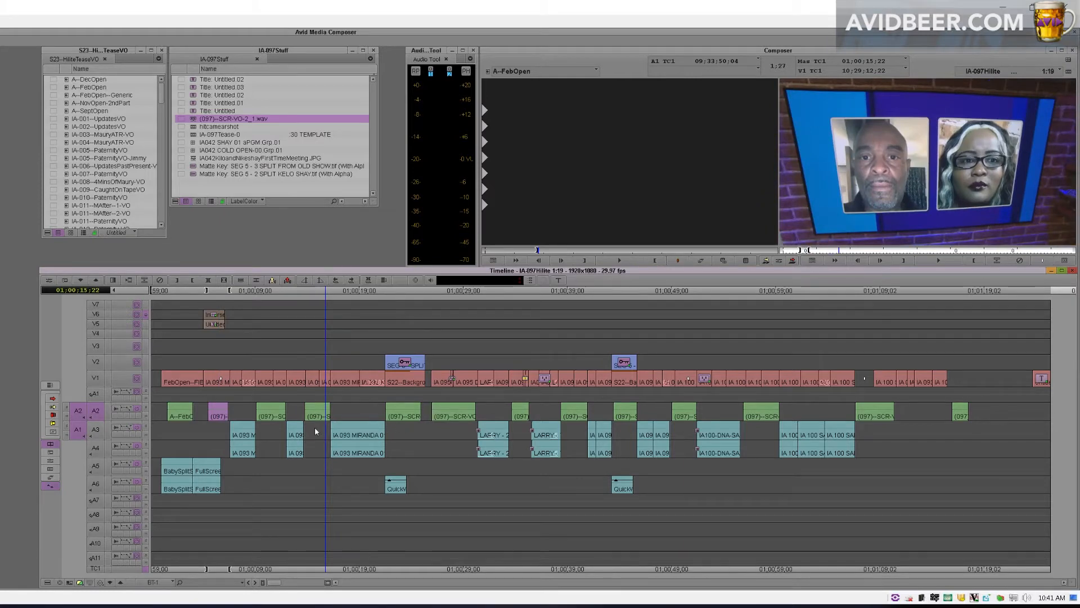
pyautogui.moveTo(409, 439)
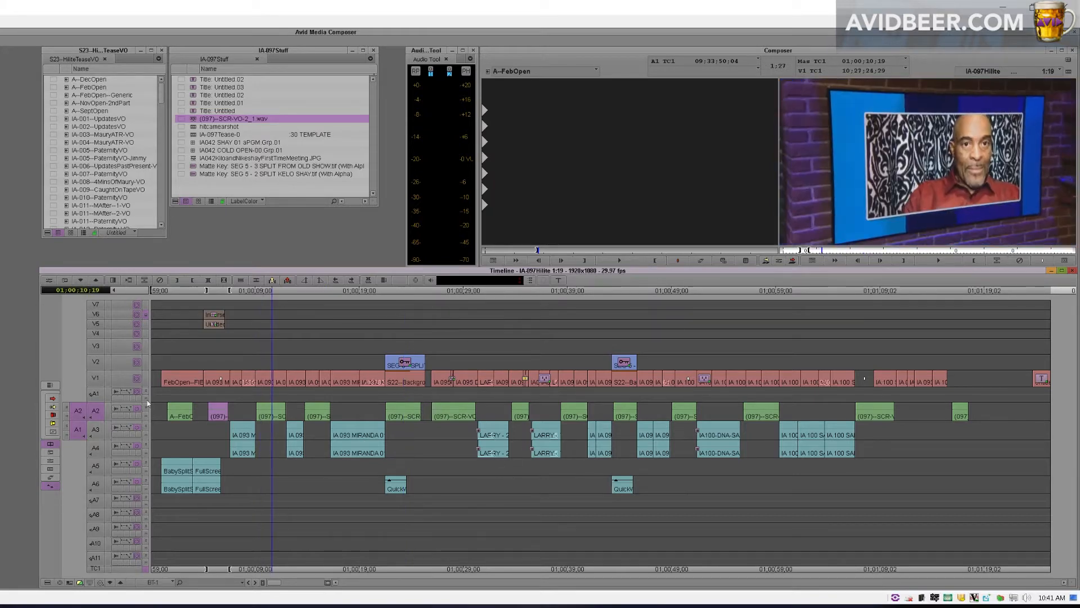
# - Bring up the Clip Color settings from the Timeline Fast Menu
pyautogui.click(48, 581)
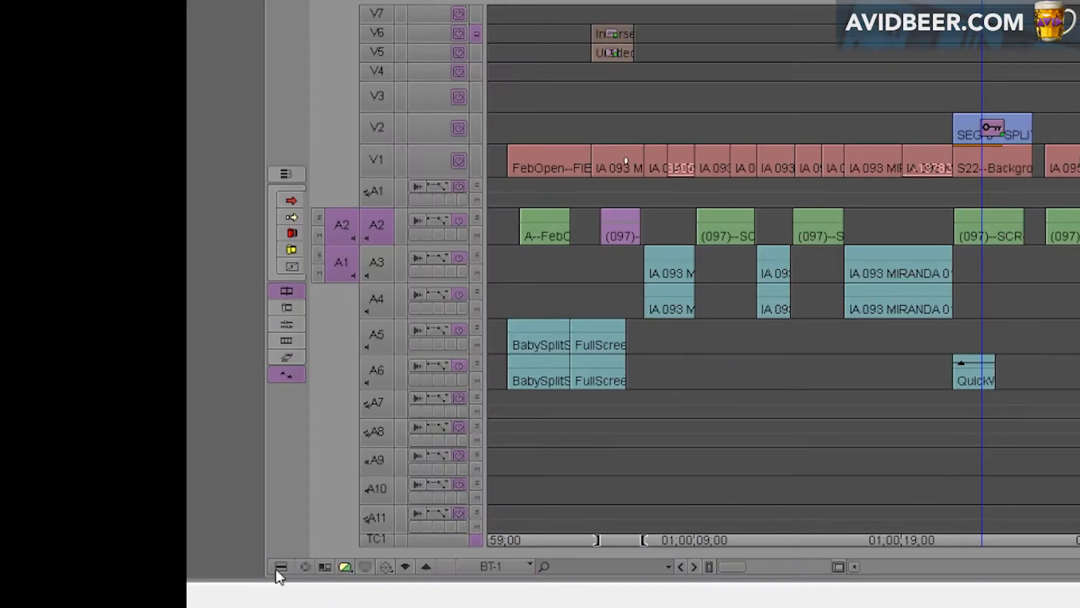
pyautogui.click(281, 566)
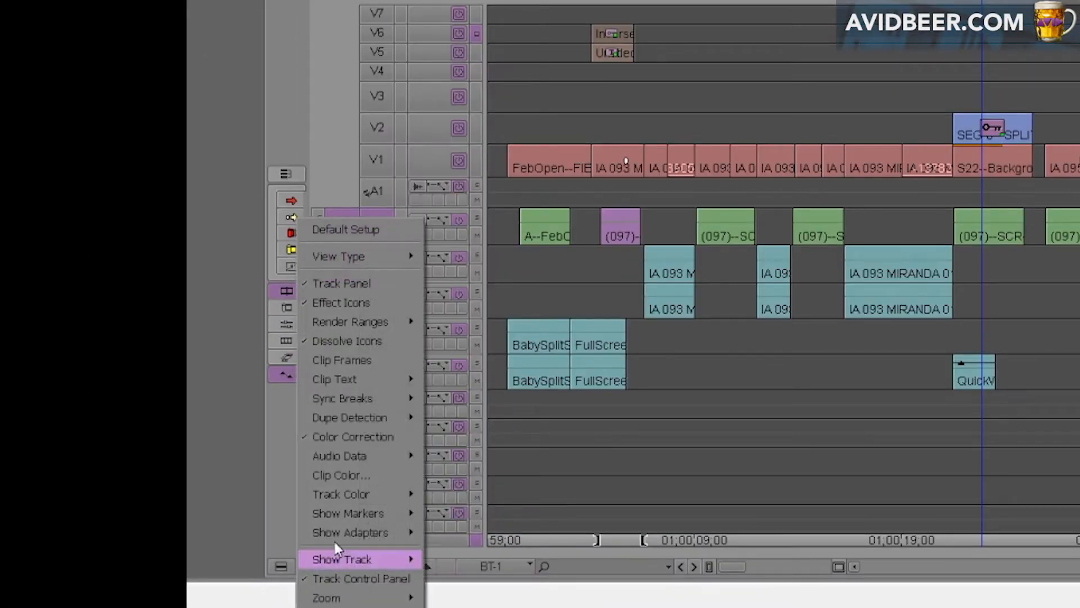
pyautogui.moveTo(372, 493)
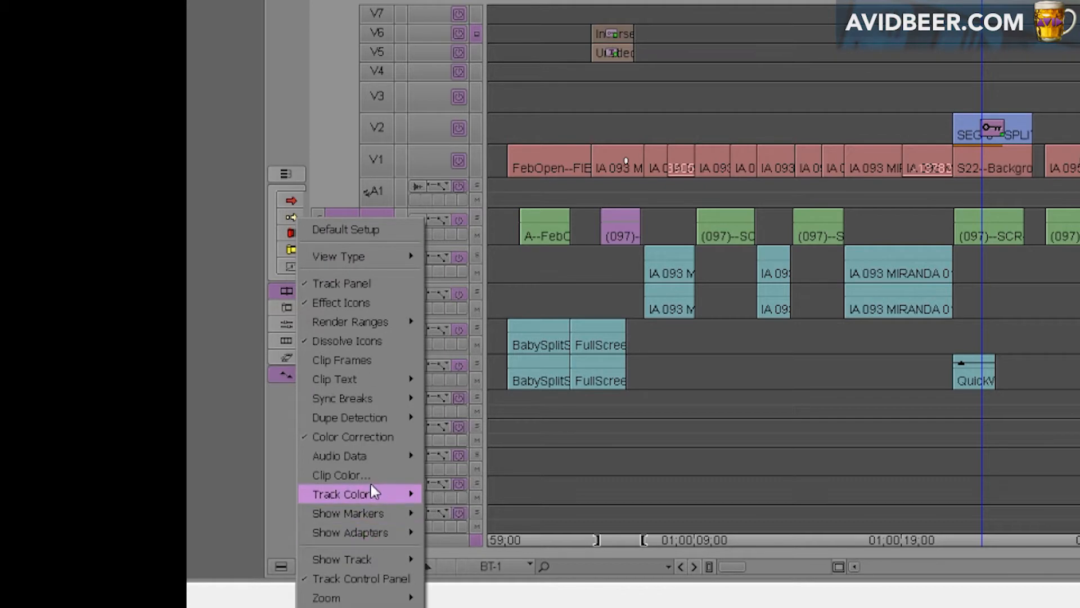
pyautogui.moveTo(340, 475)
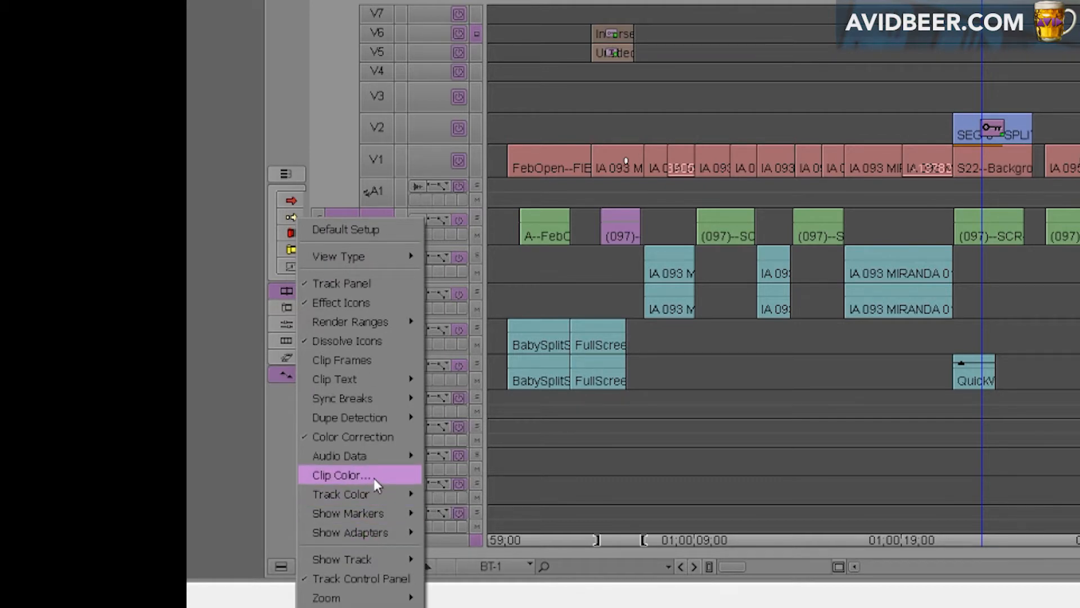
pyautogui.click(339, 475)
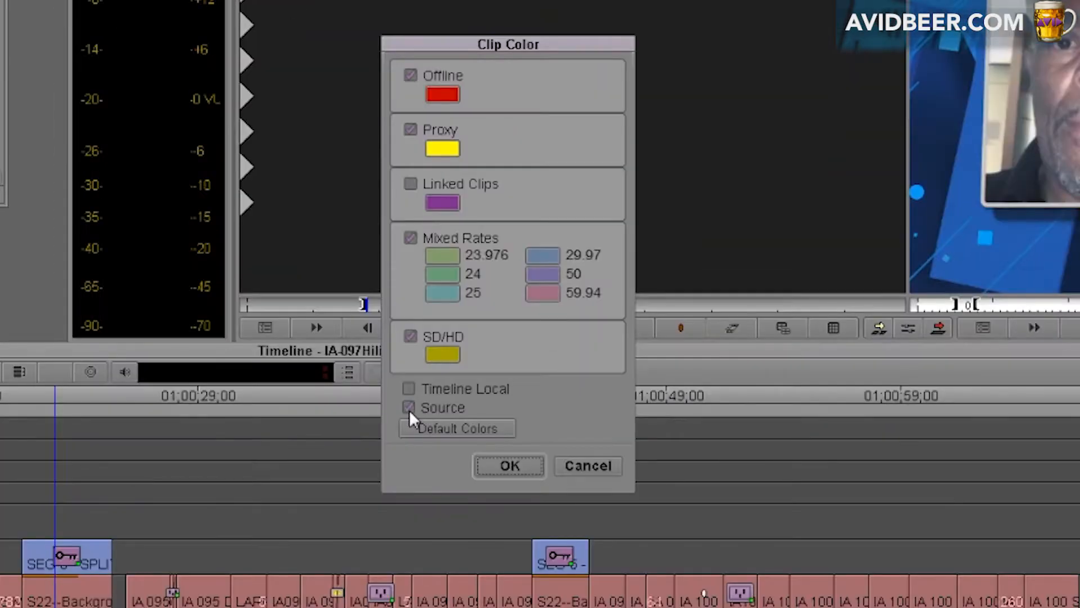
# - Enable Source clip colouring and confirm so timeline clips show their colours
pyautogui.click(409, 408)
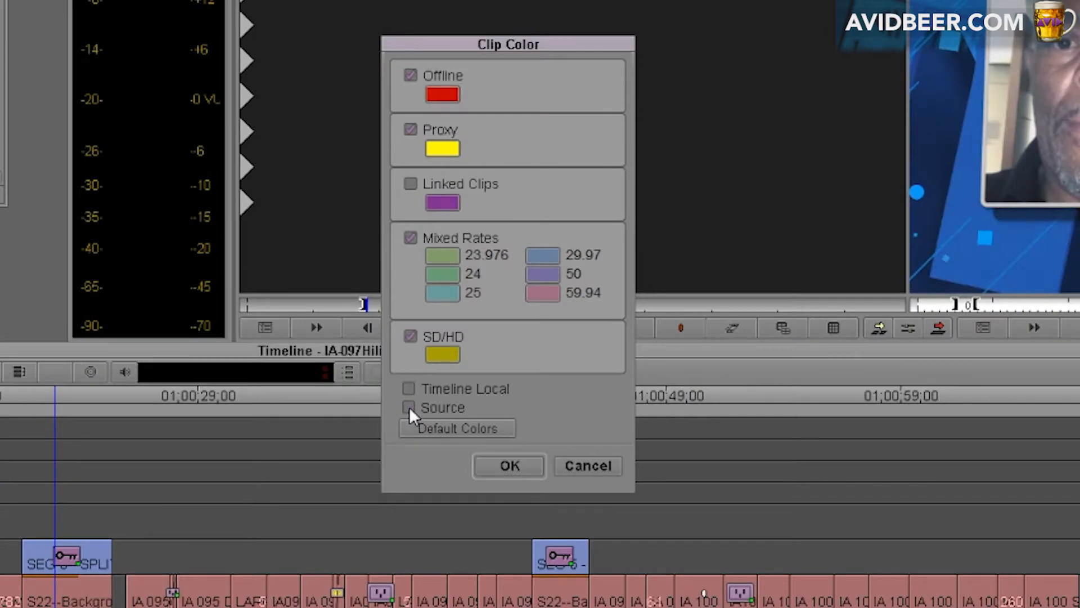
pyautogui.click(410, 407)
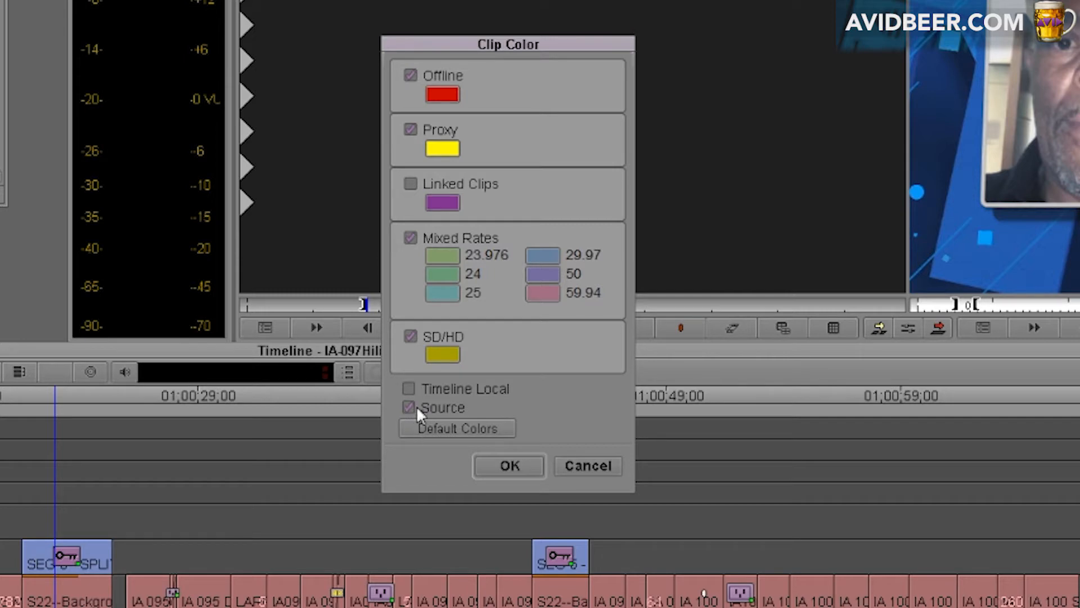
pyautogui.click(410, 408)
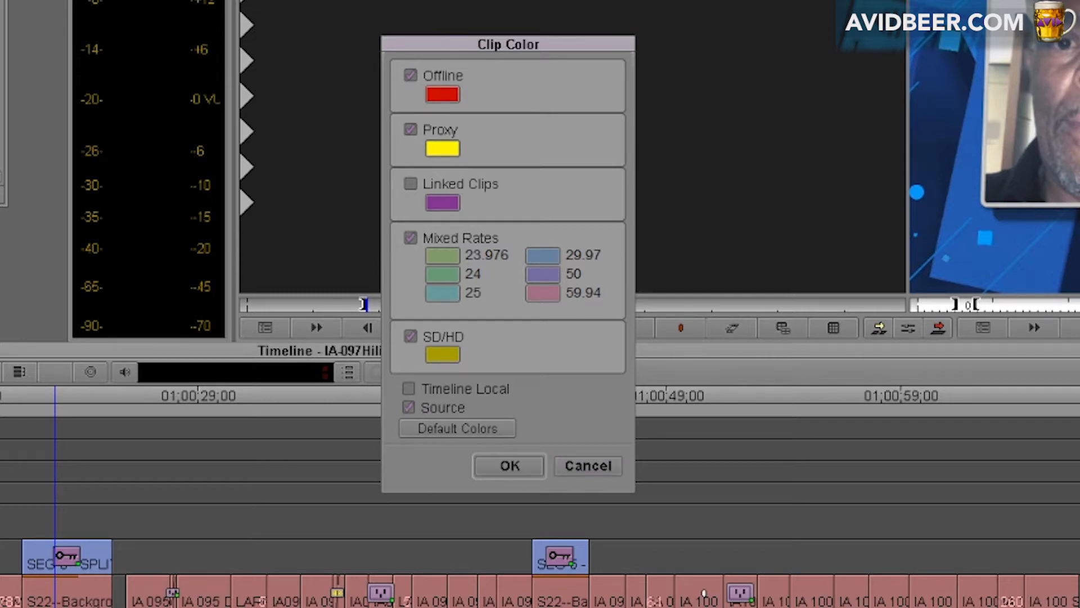
pyautogui.click(509, 466)
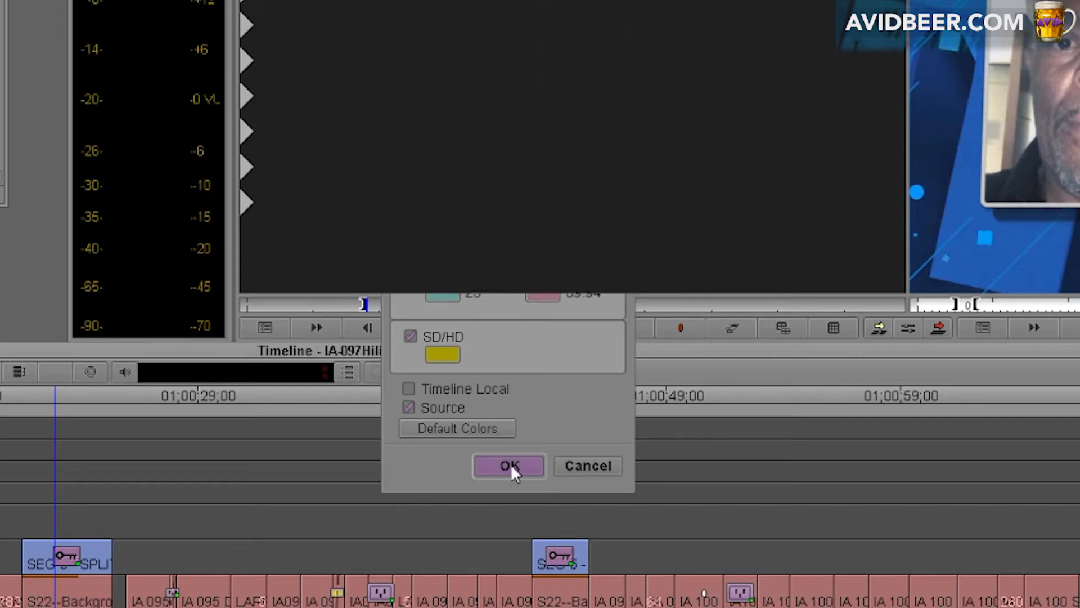
pyautogui.click(509, 466)
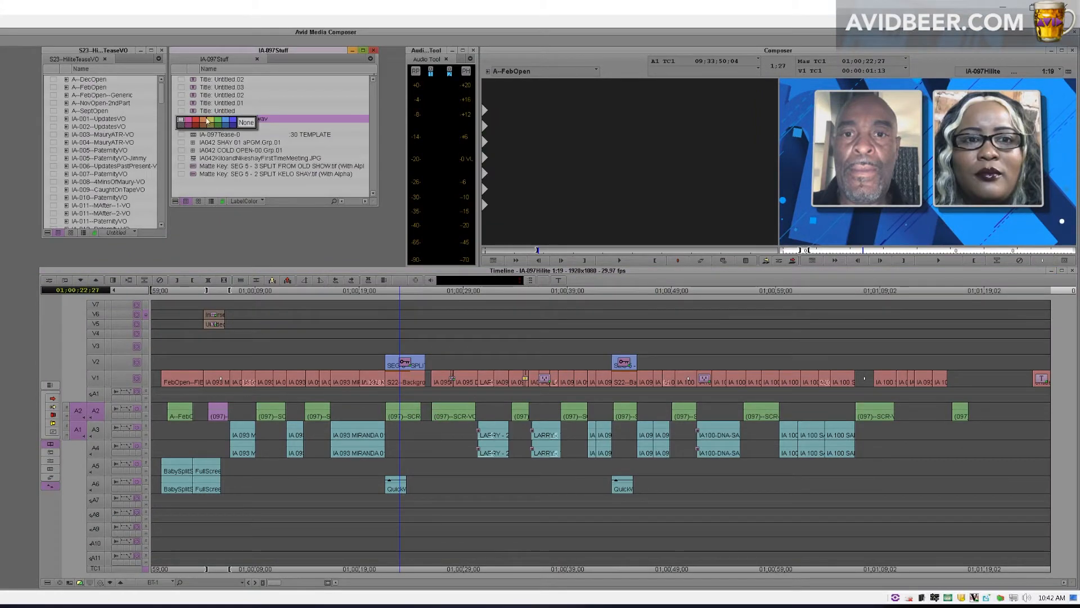
# - Label the (097)--SCR-VO-2_1.wav scratch VO clip magenta in the bin's Color column
pyautogui.click(228, 119)
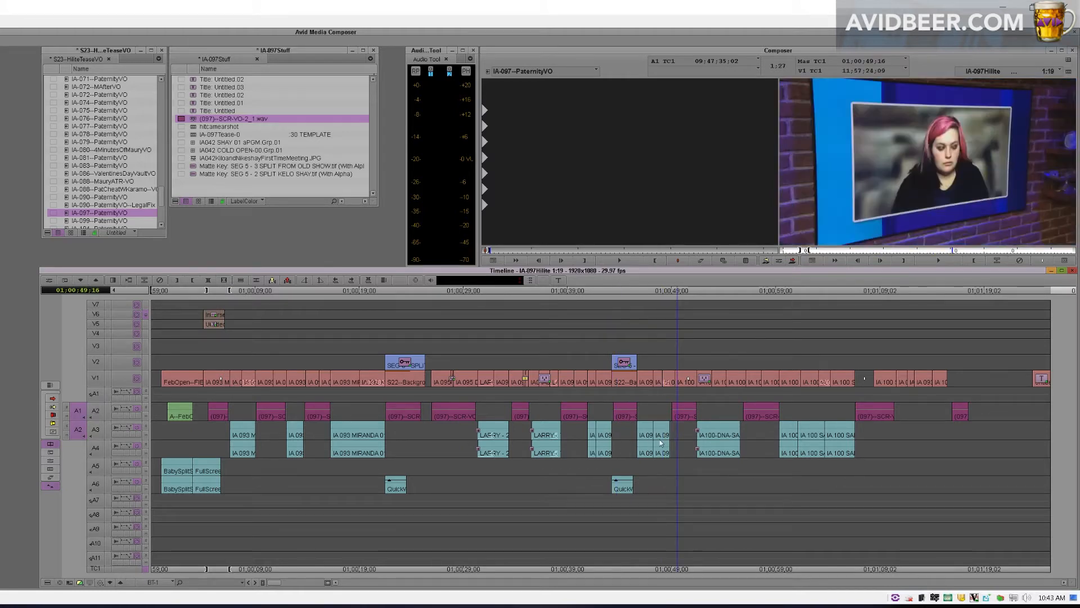
pyautogui.moveTo(257, 260)
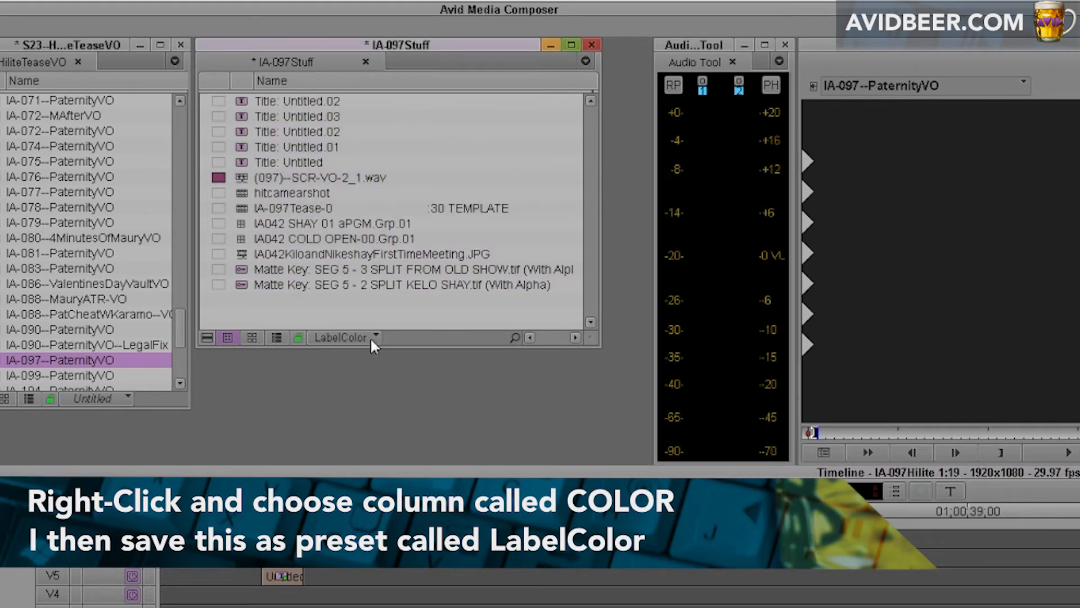
# - Switch the scratch VO clip's bin label to a darker red from the colour palette
pyautogui.click(375, 337)
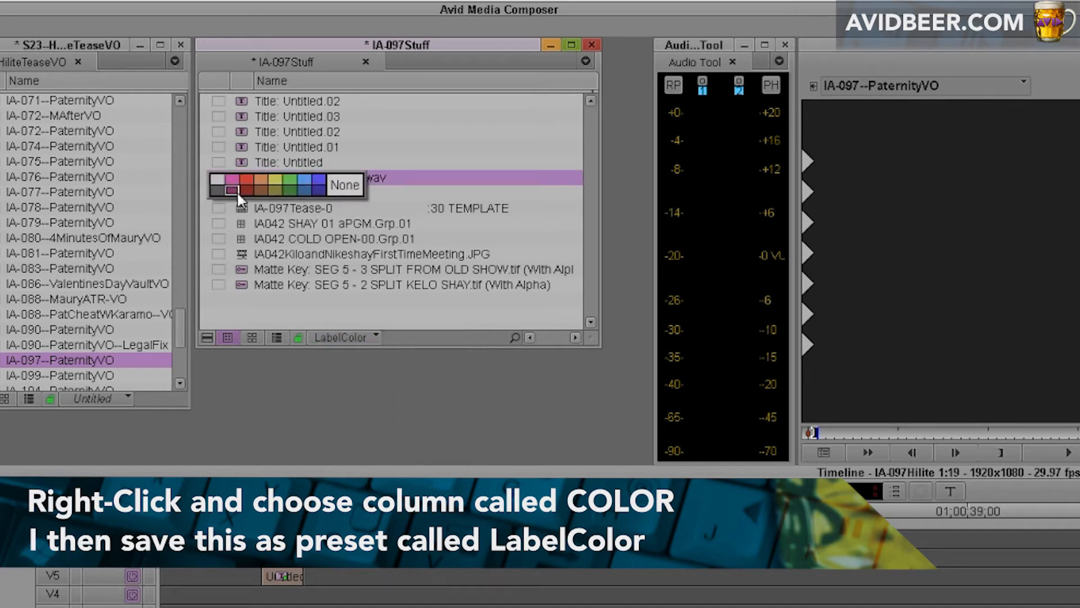
pyautogui.click(242, 184)
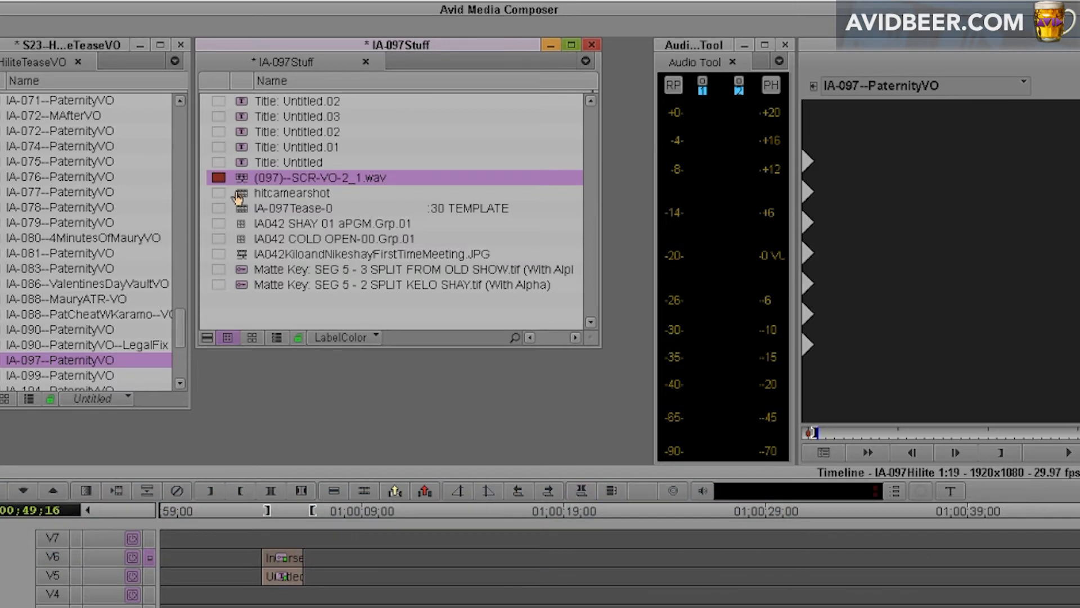
pyautogui.click(218, 178)
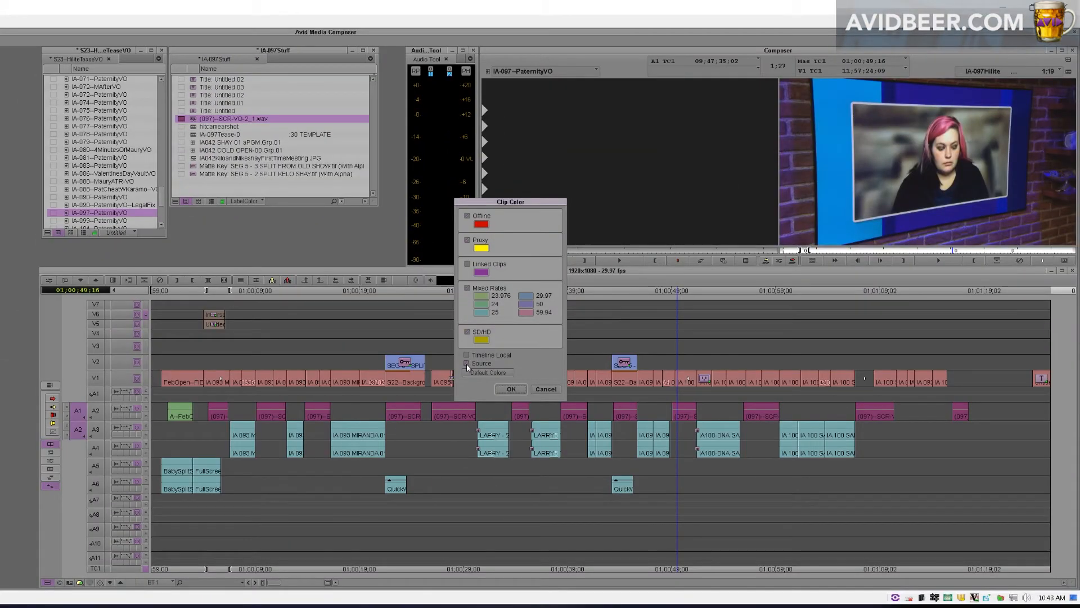
# - Turn off Source clip colouring and confirm to compare the VO clips without it
pyautogui.click(510, 389)
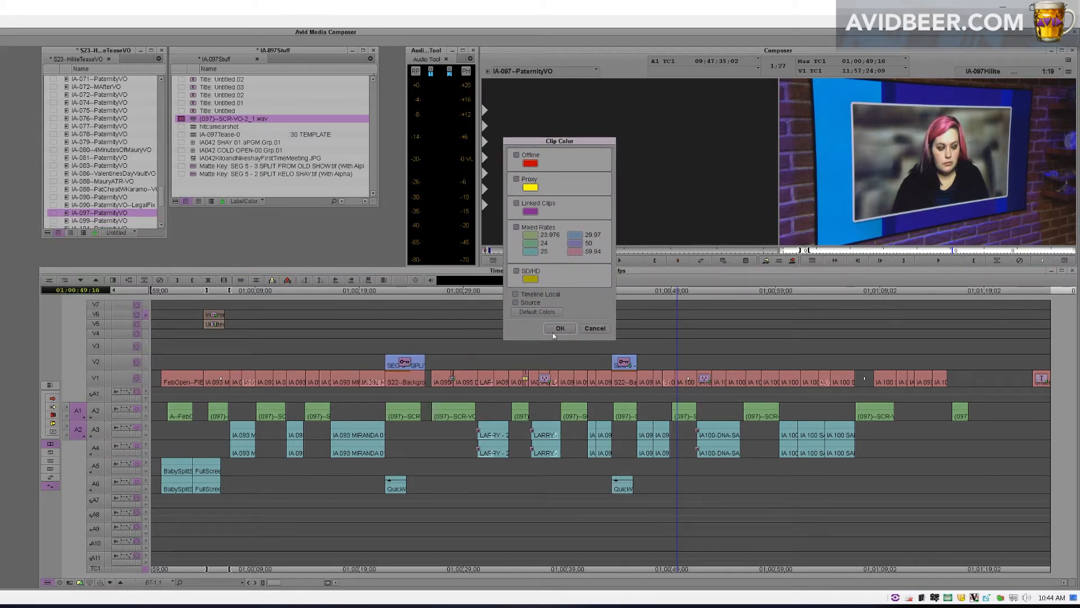
pyautogui.click(559, 328)
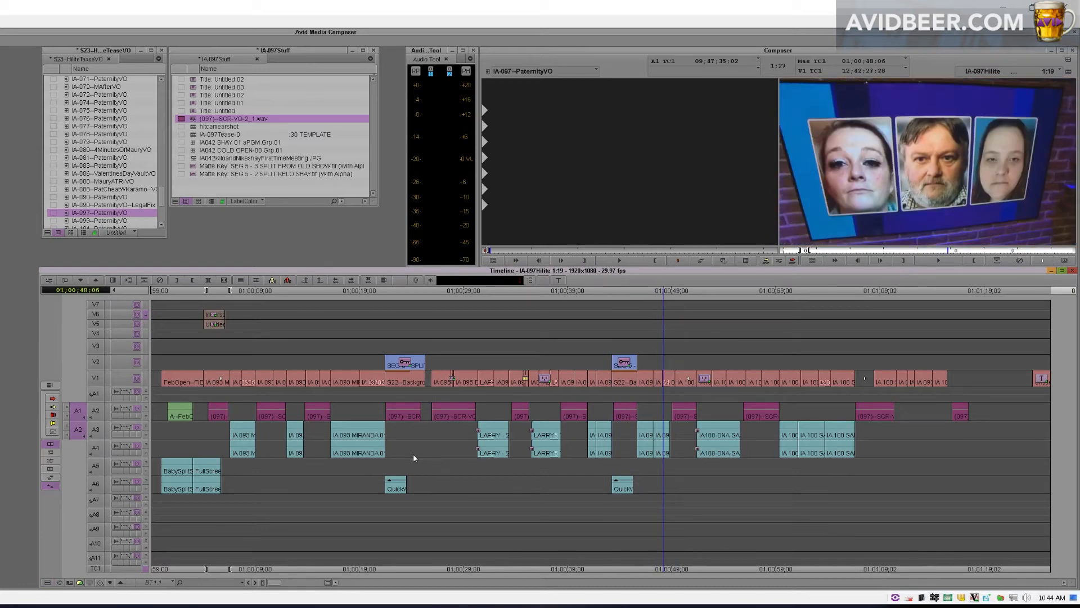
pyautogui.moveTo(445, 418)
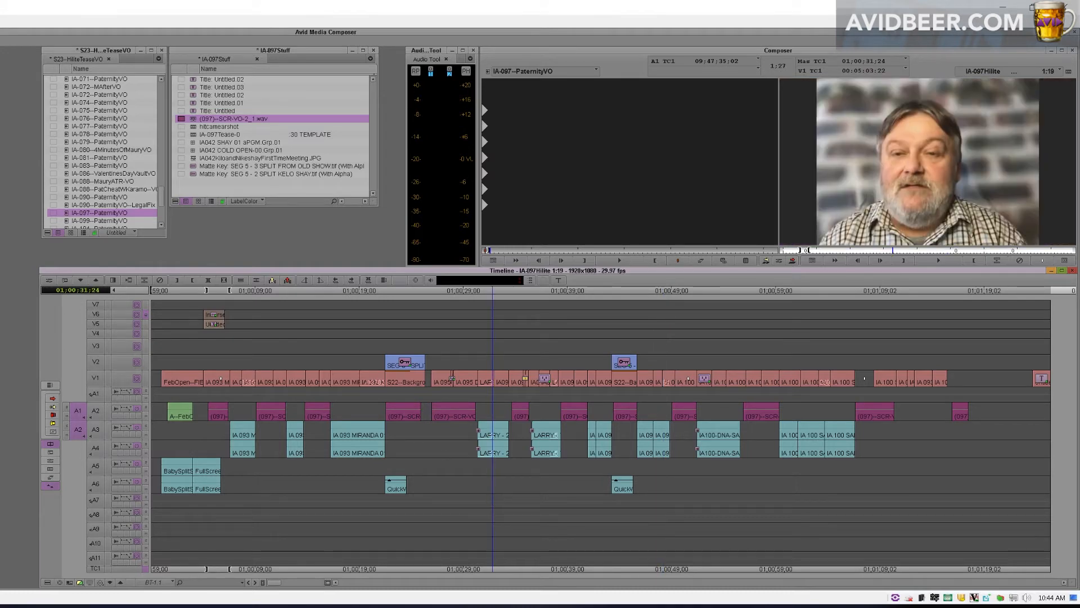
pyautogui.moveTo(478, 407)
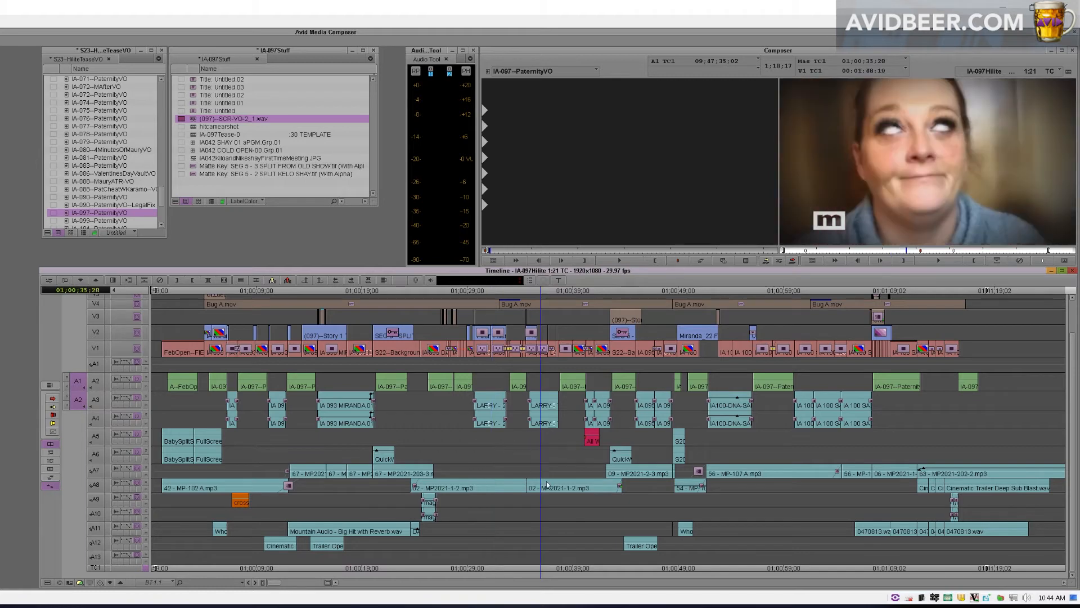
pyautogui.moveTo(360, 439)
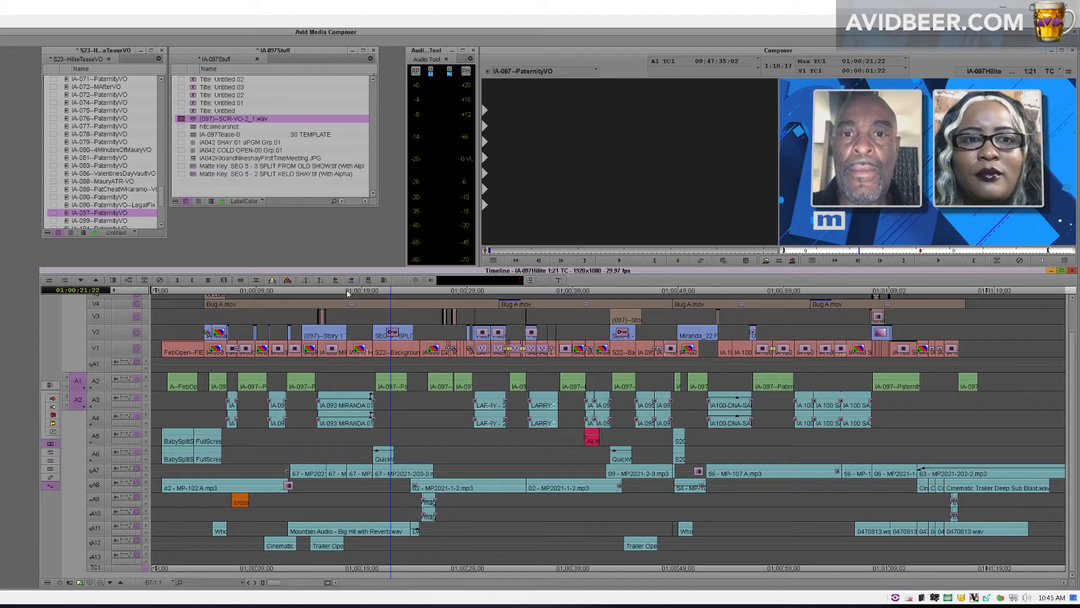
pyautogui.moveTo(393, 426)
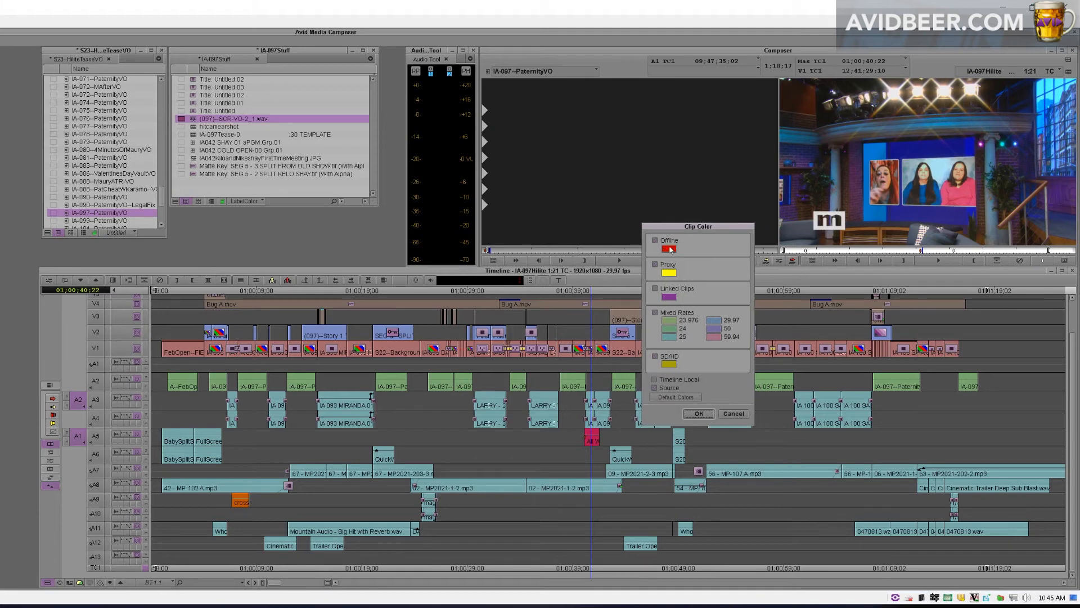
# - Keep Offline clips red, confirm the settings, and jump to about 01:00:38 in the sequence
pyautogui.click(668, 249)
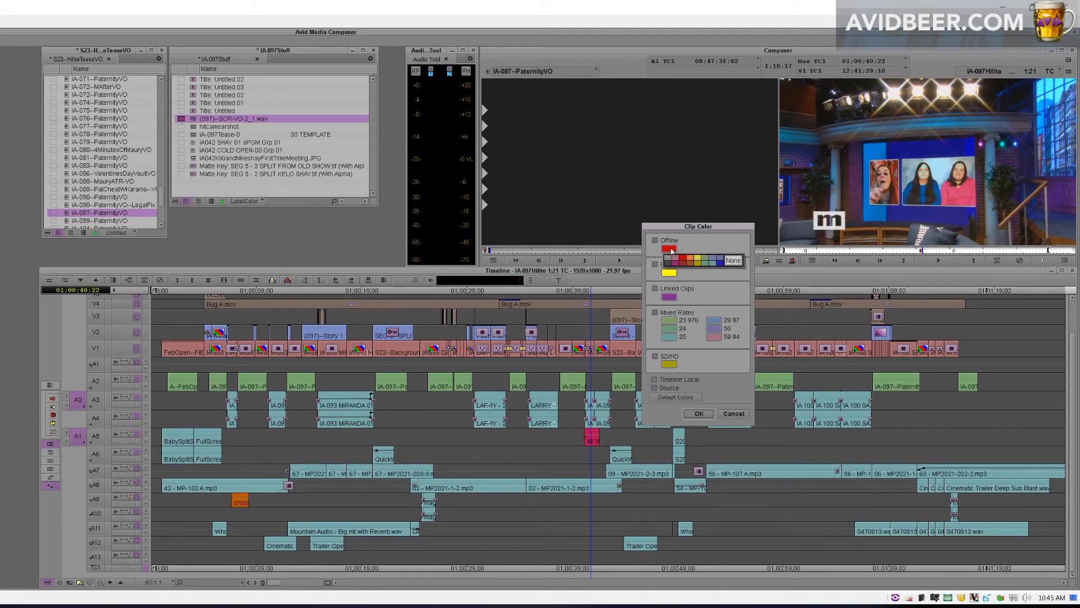
pyautogui.click(669, 249)
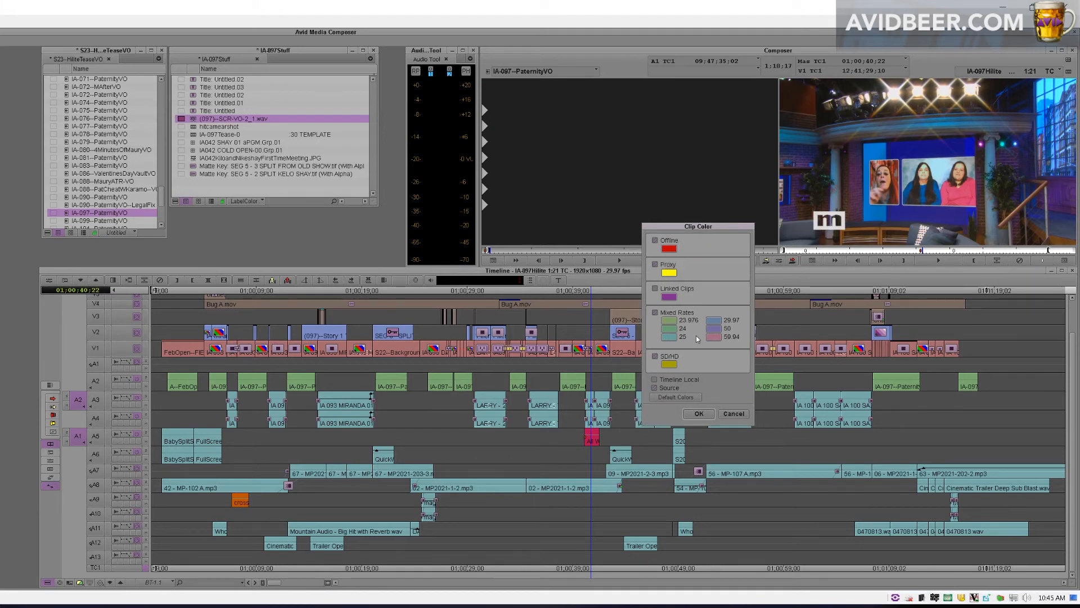
pyautogui.moveTo(722, 226)
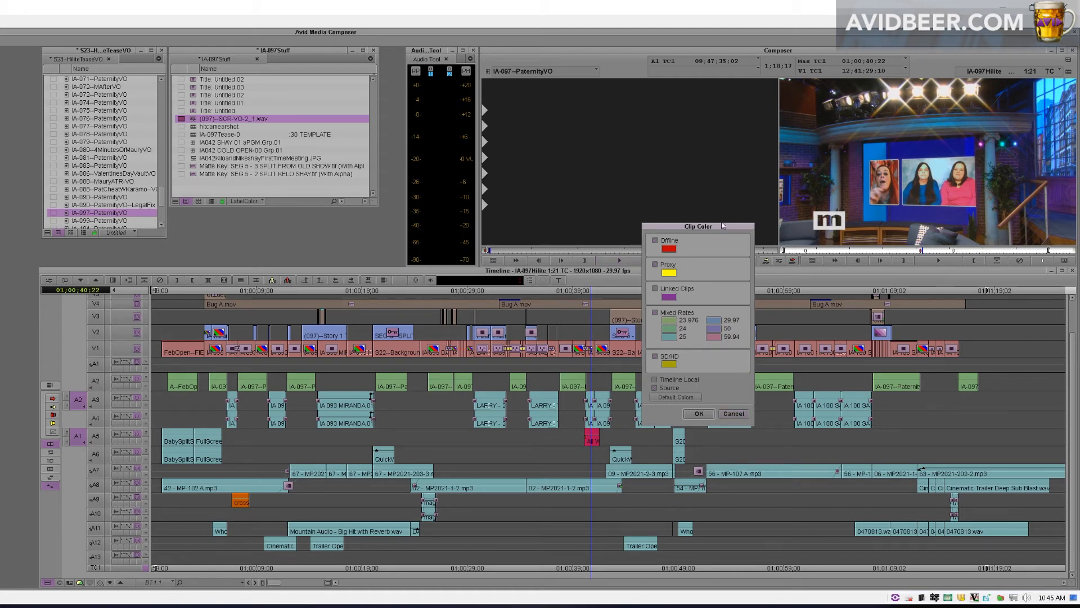
pyautogui.click(697, 413)
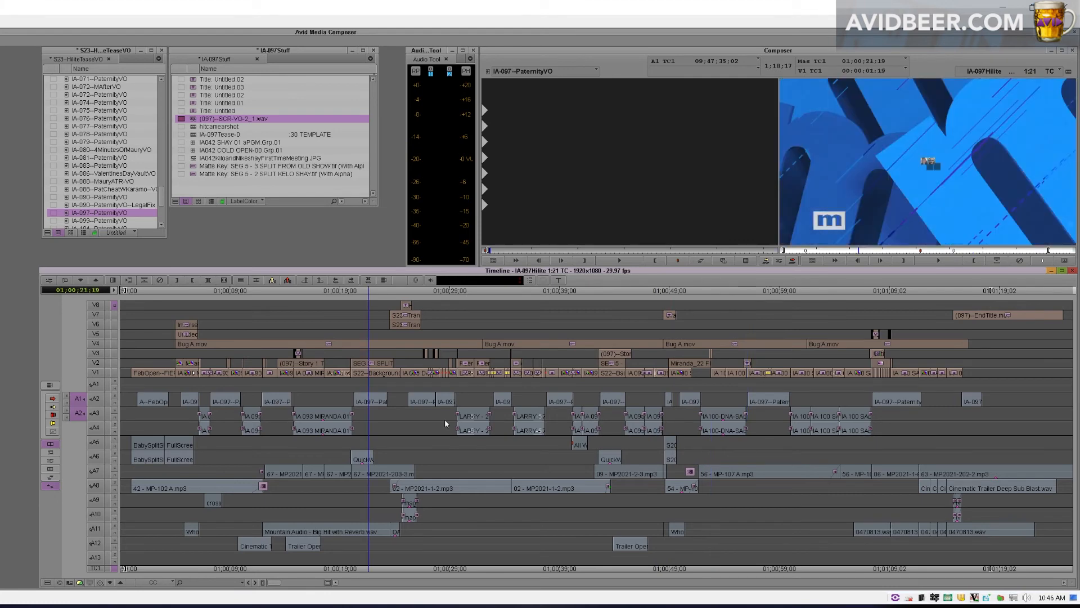
pyautogui.click(550, 289)
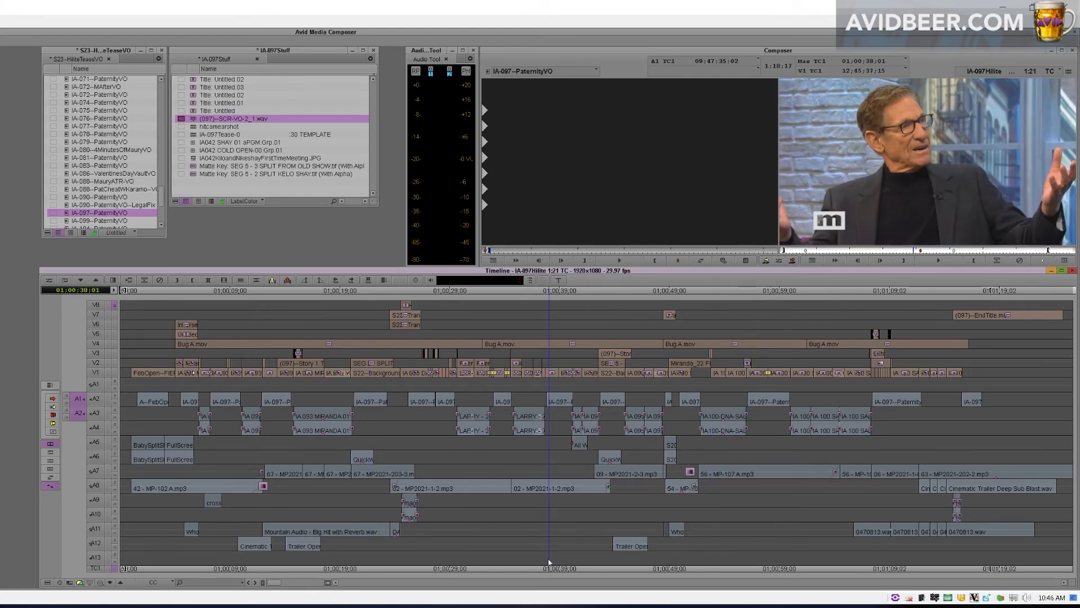